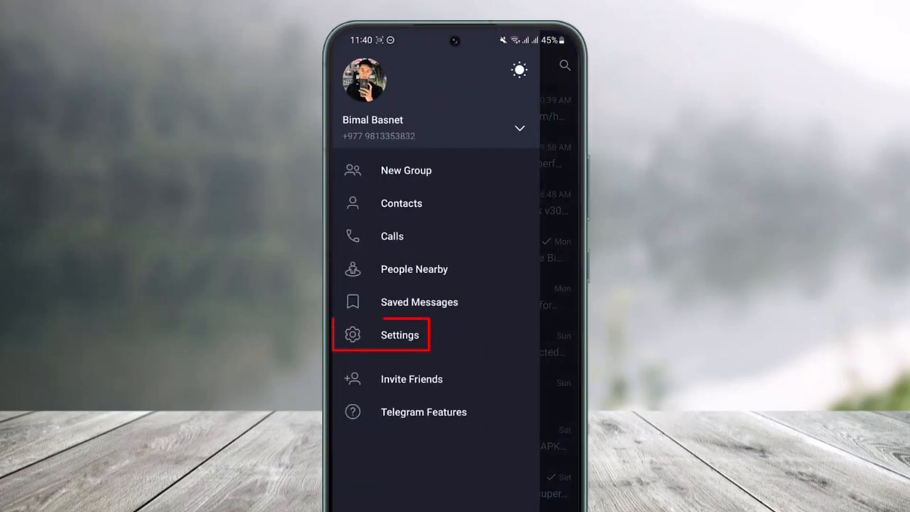
Step: Open Telegram's Settings page from the side menu
click(399, 334)
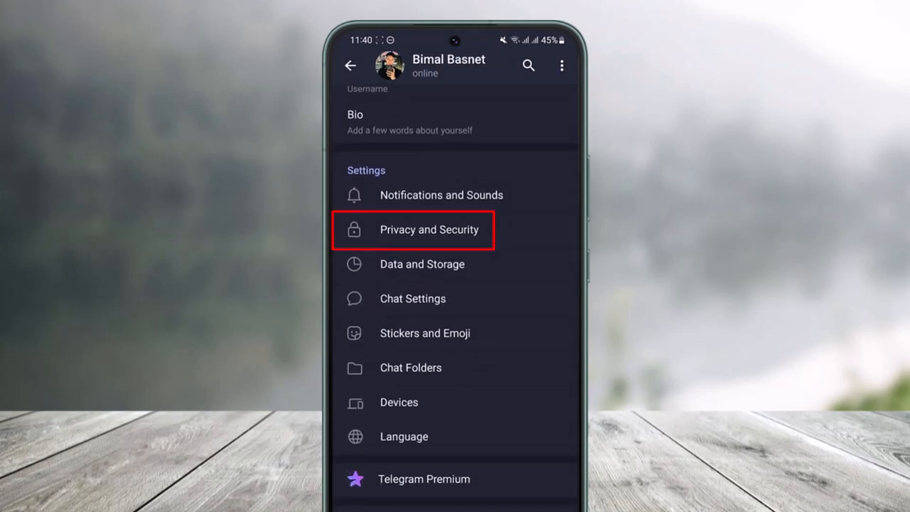
Step: Open Privacy and Security and bring the Privacy section into view
click(430, 231)
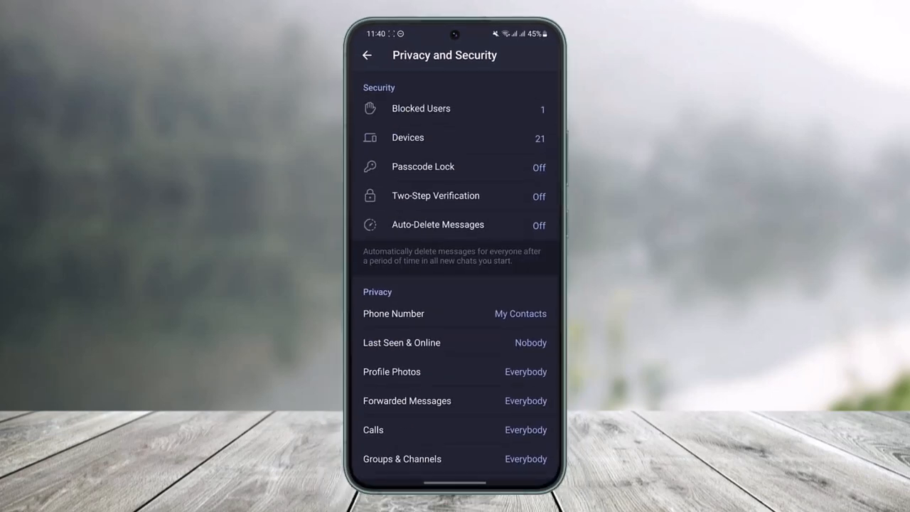
scroll(down, 3)
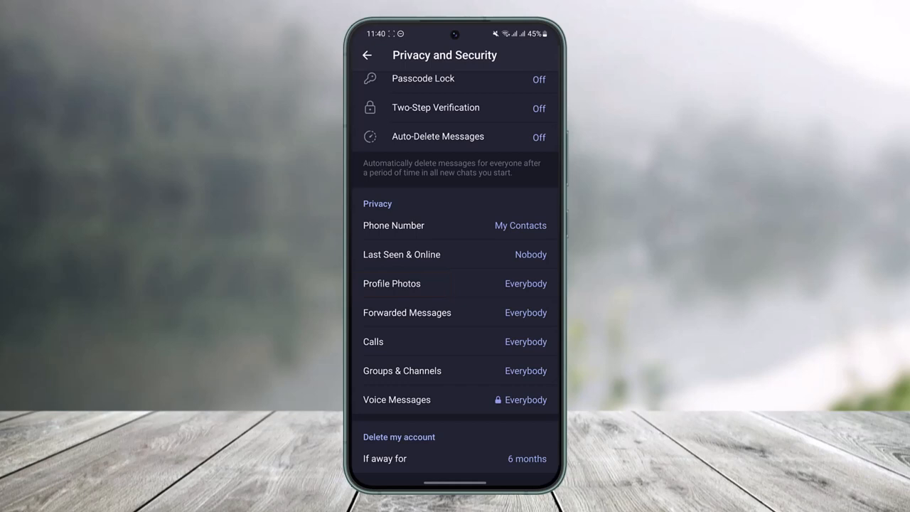
Step: Set 'Who can see my profile photos?' from Nobody to Everybody
click(393, 283)
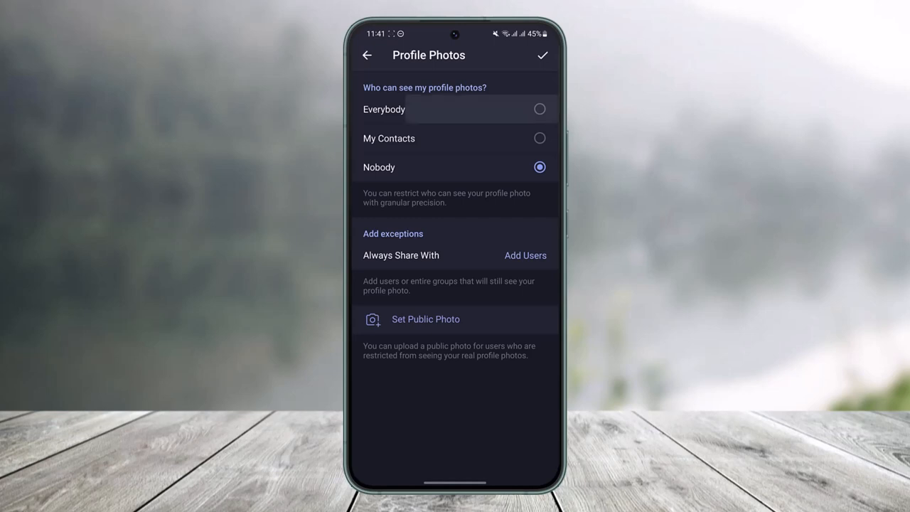
click(538, 108)
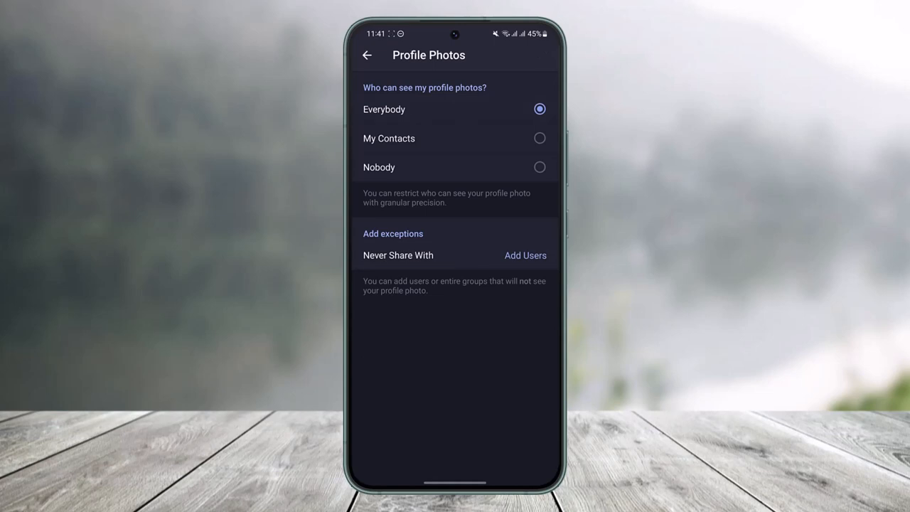